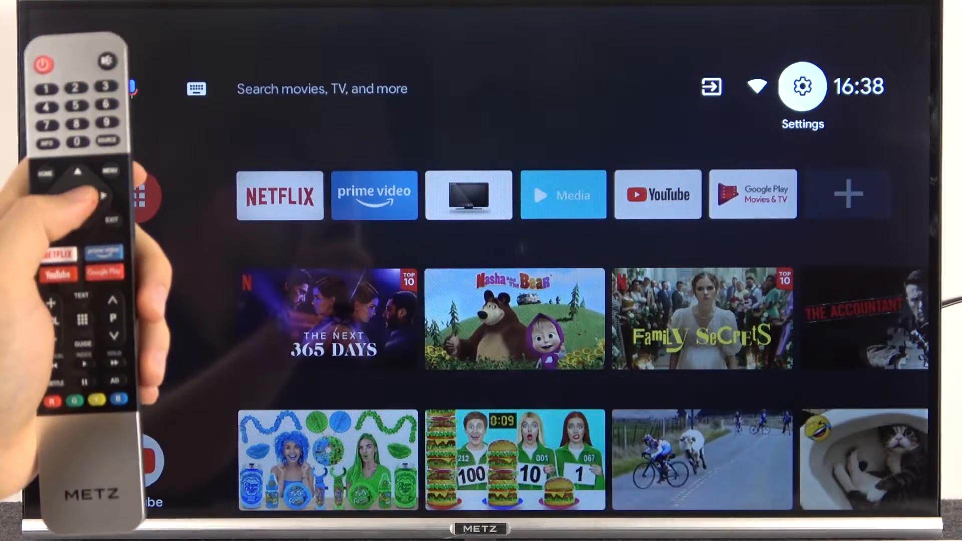
Go into Settings and reach the Remotes & accessories section from the home screen.
{"action": "left_click", "coordinate": [801, 86]}
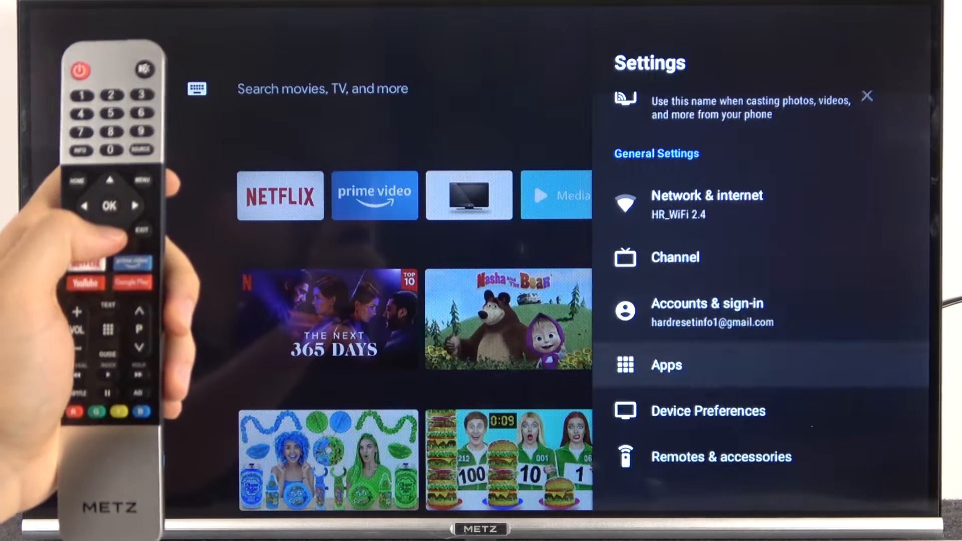
{"action": "key", "text": "down"}
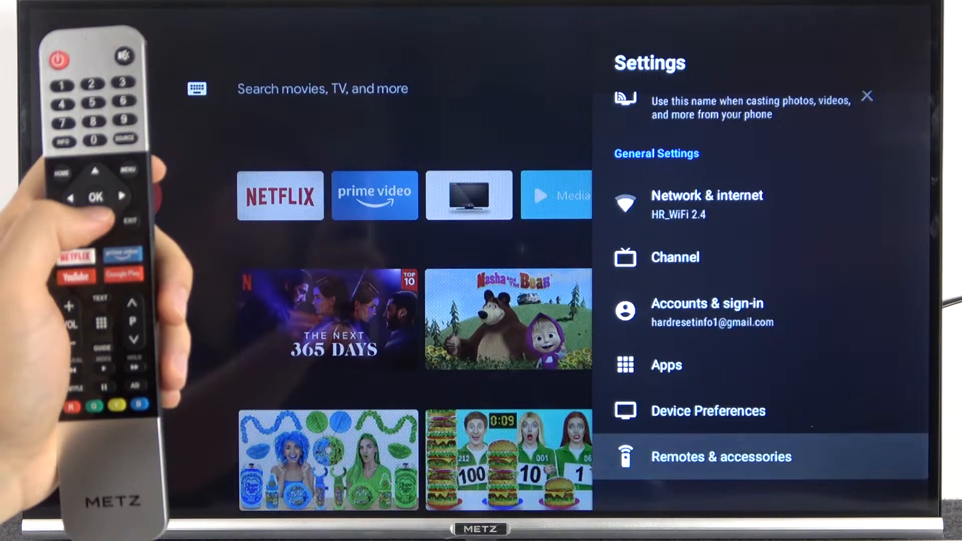
{"action": "left_click", "coordinate": [720, 457]}
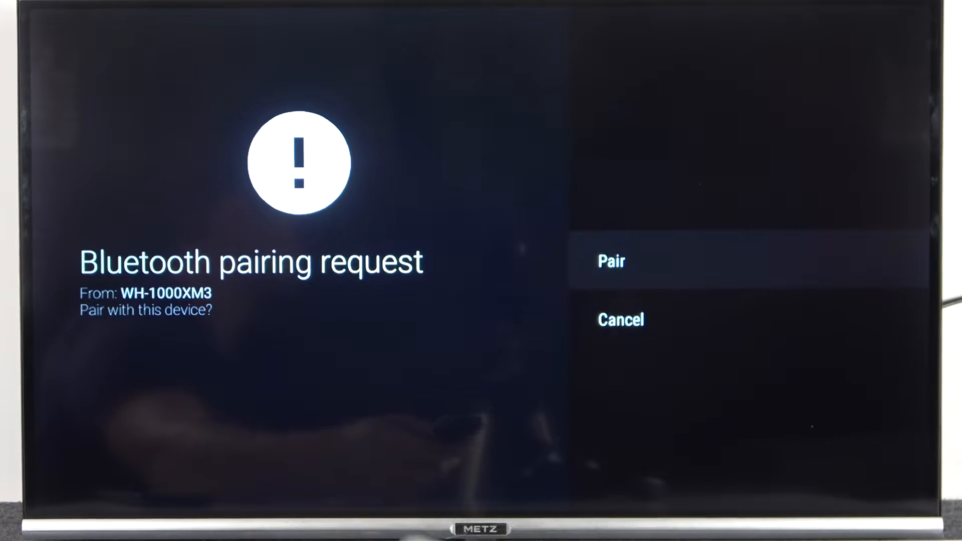
Accept the Bluetooth pairing request from the WH-1000XM3 headphones.
{"action": "left_click", "coordinate": [610, 260]}
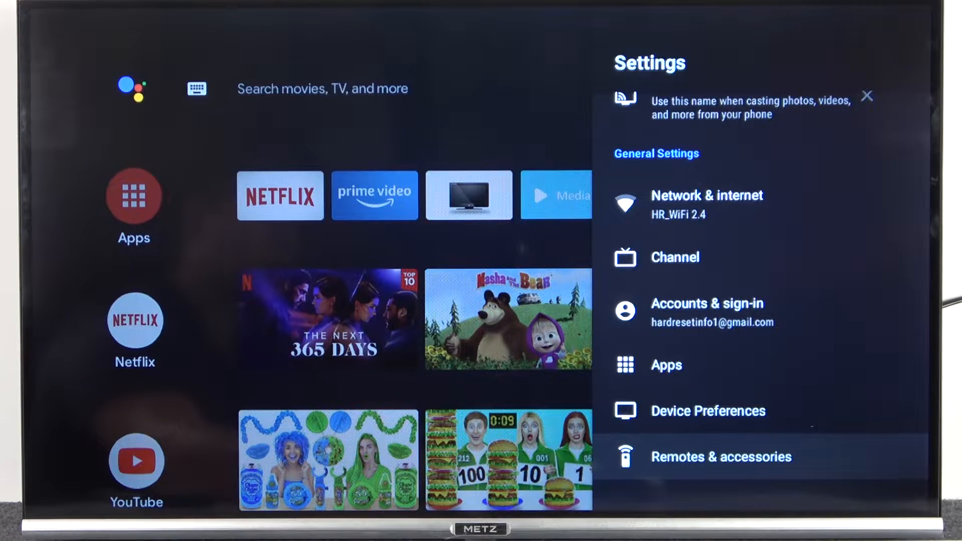
Leave Settings for the home screen and browse across the recommendation rows.
{"action": "left_click", "coordinate": [721, 456]}
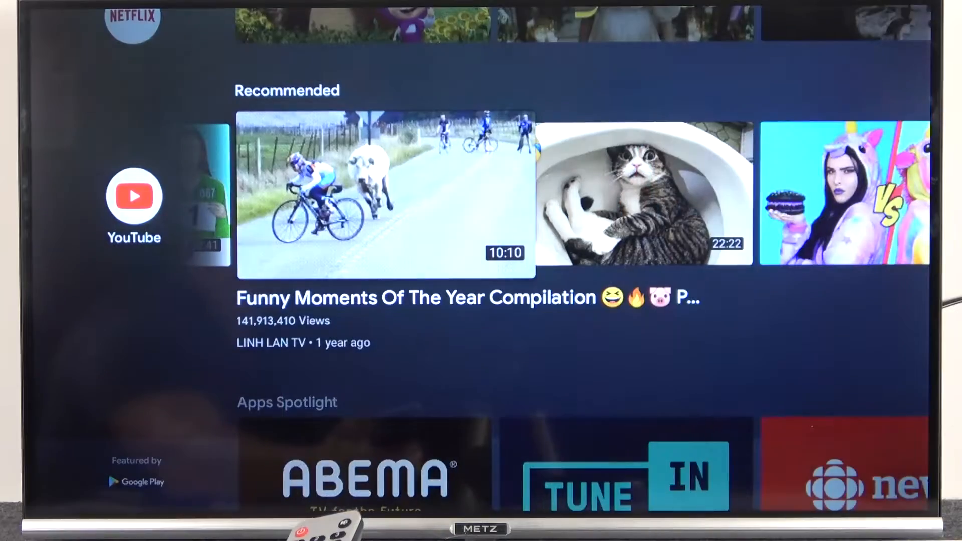
{"action": "scroll", "scroll_direction": "right", "scroll_amount": 3}
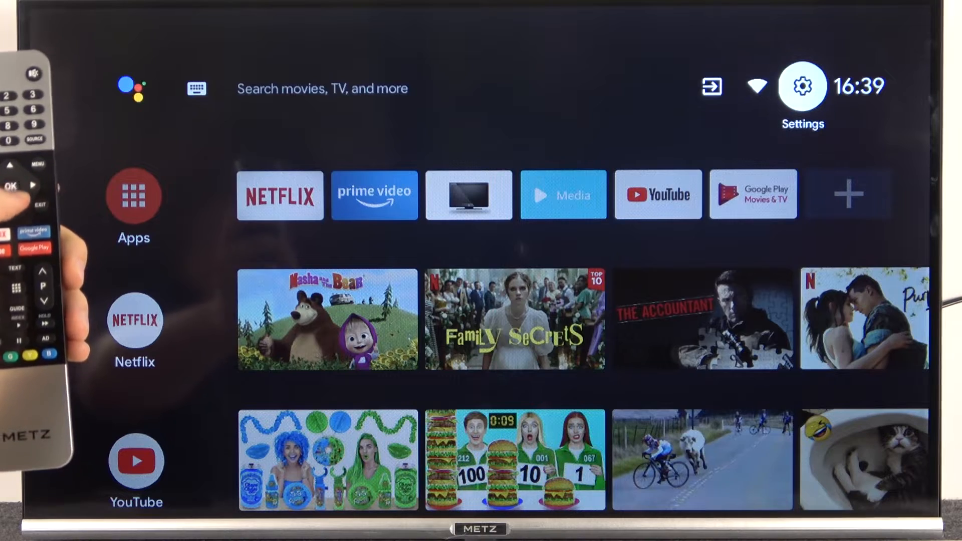
Select the connected WH-1000XM3 in Remotes & accessories and choose Unpair.
{"action": "left_click", "coordinate": [801, 86]}
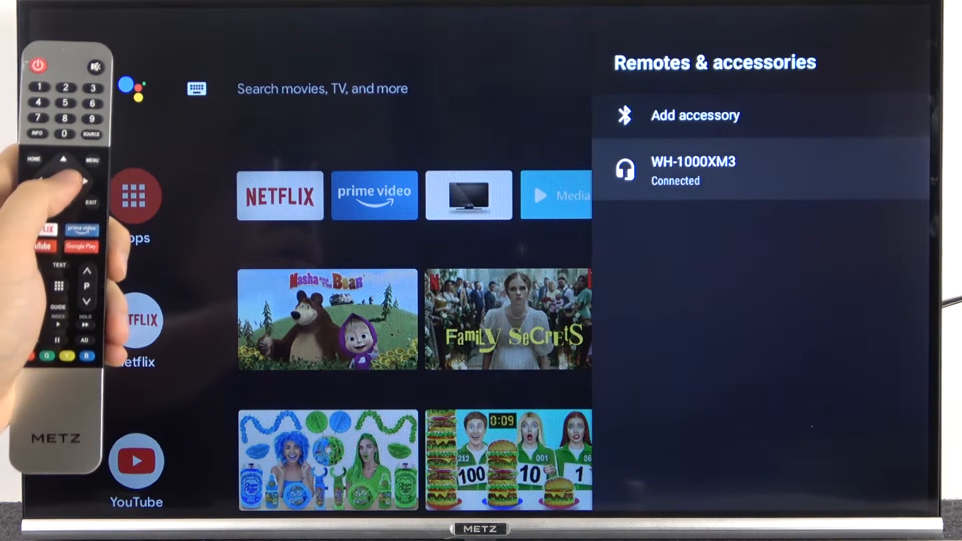
{"action": "left_click", "coordinate": [692, 171]}
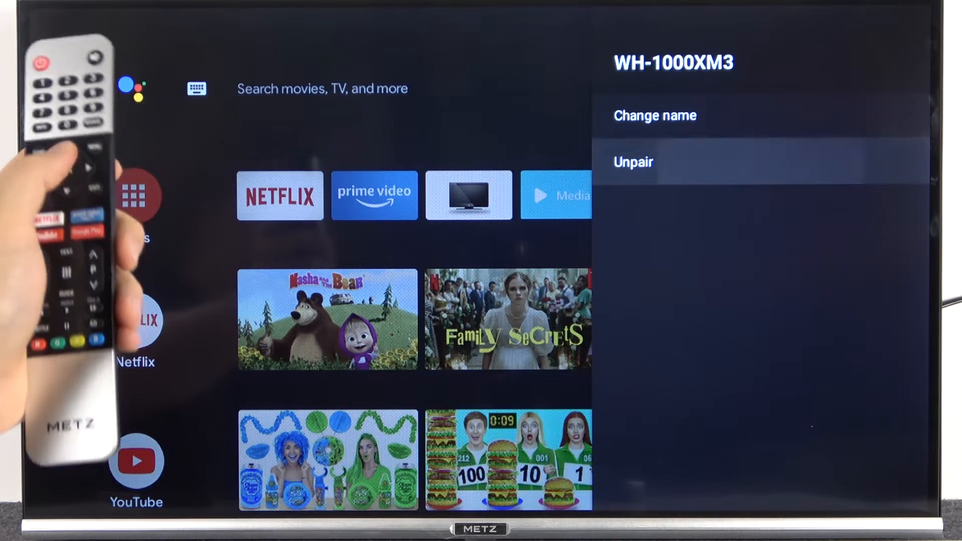
{"action": "left_click", "coordinate": [633, 162]}
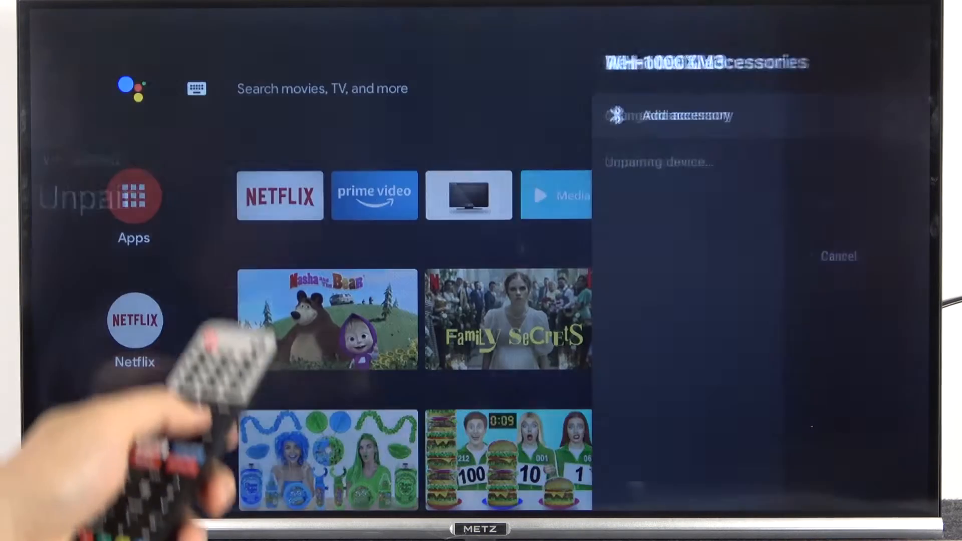